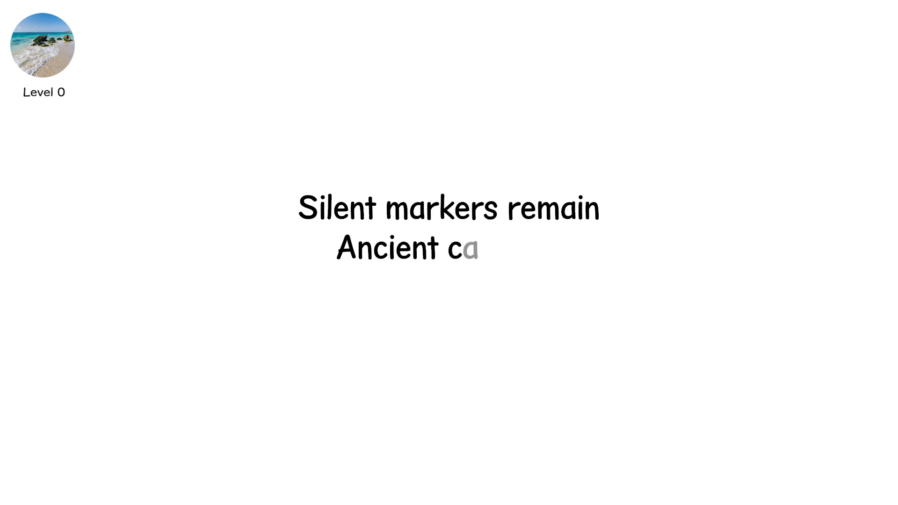
type("rvings")
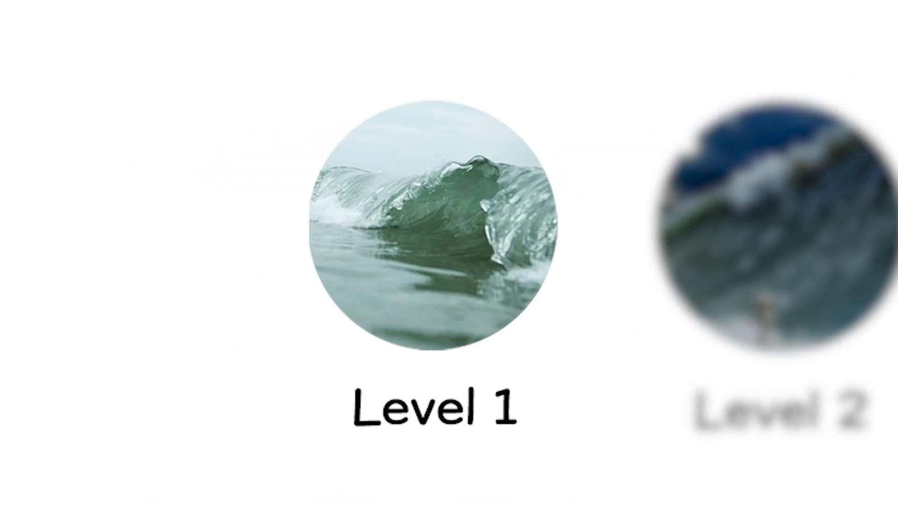
left_click(447, 232)
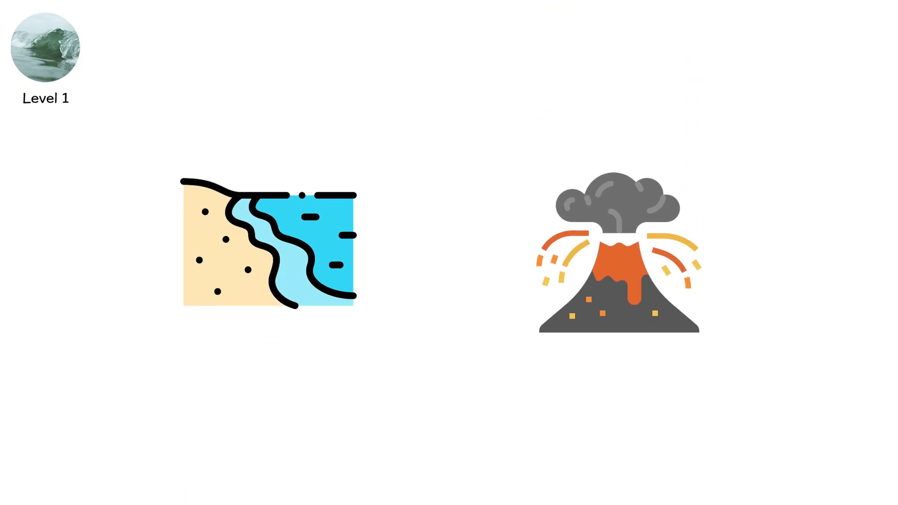
type("Treat it as a tr")
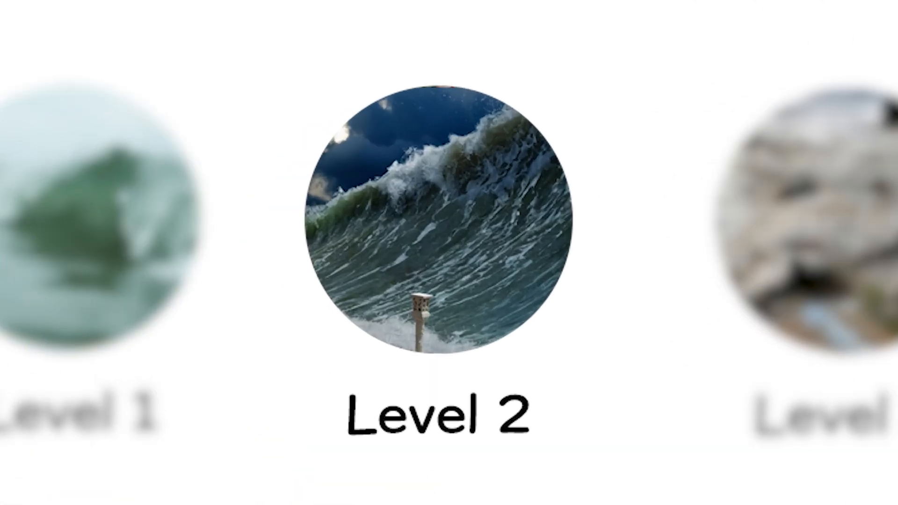
left_click(448, 224)
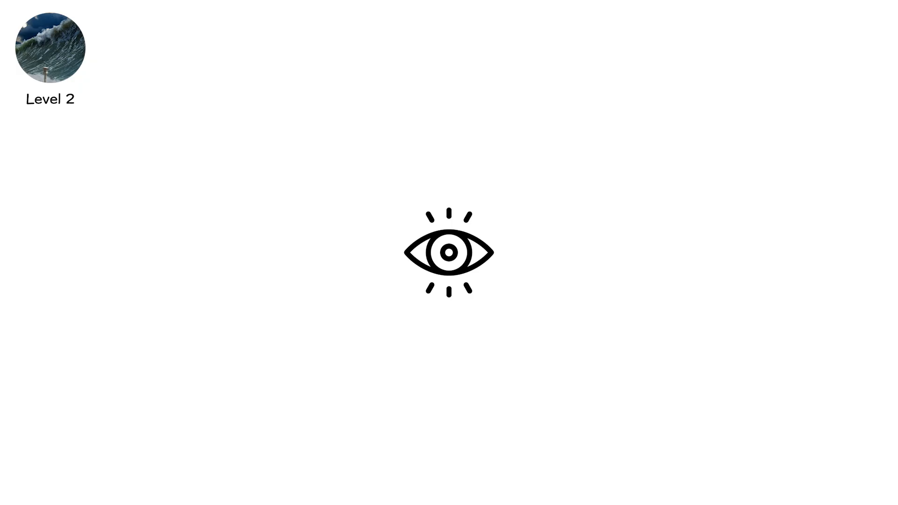
left_click(448, 253)
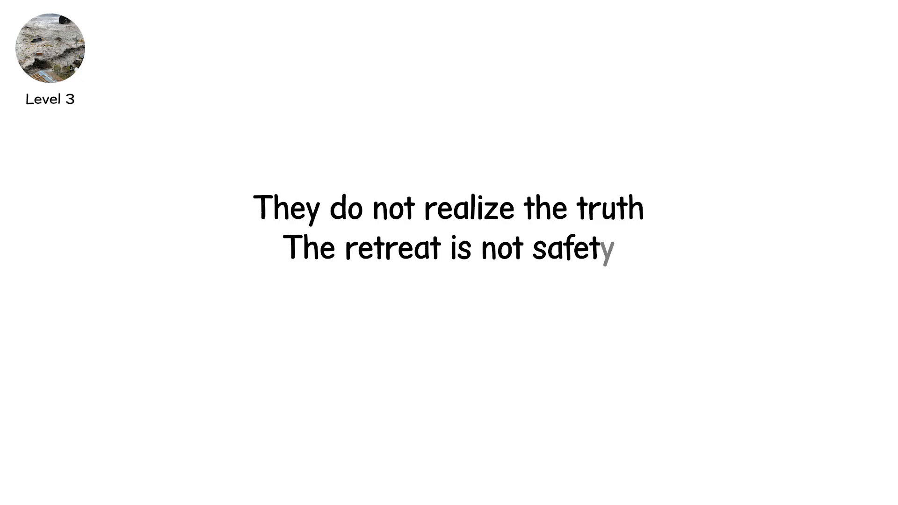
type("It is the breath before the stri")
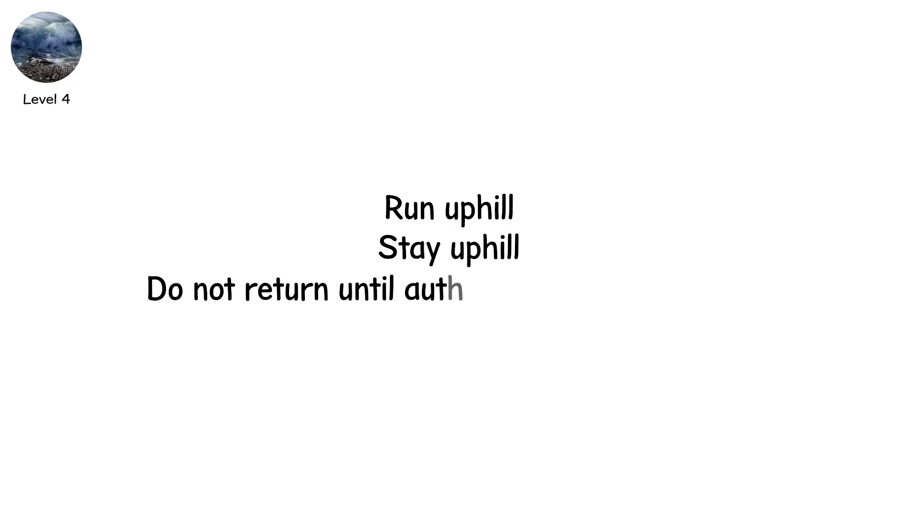
type("orities confirm safety")
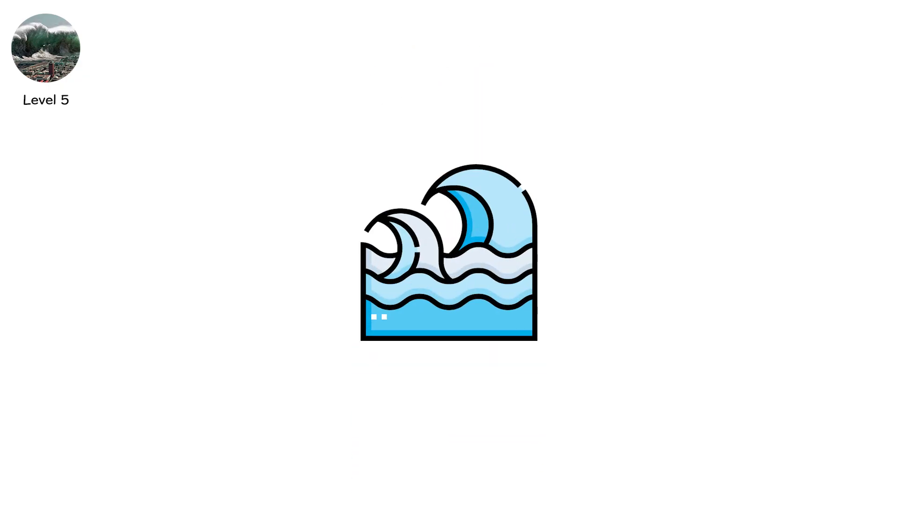
left_click(448, 255)
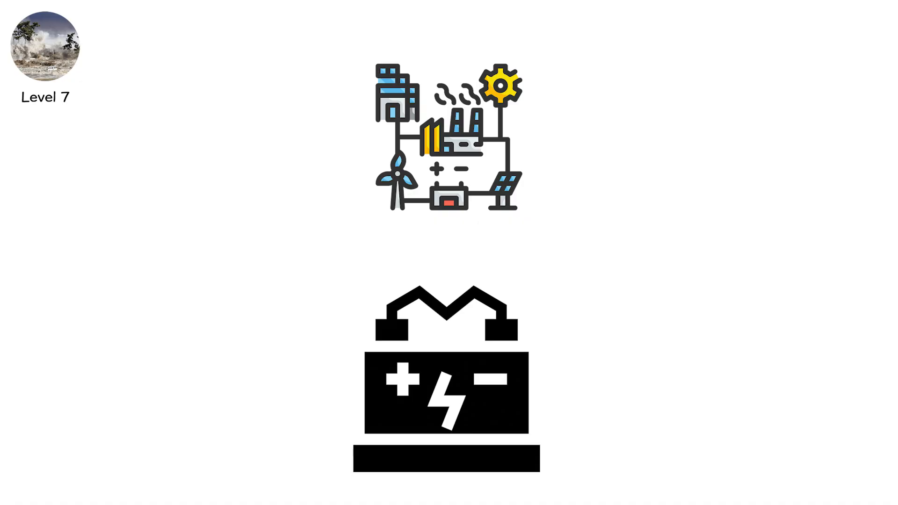
type("Darkness follows Sirens fall sil")
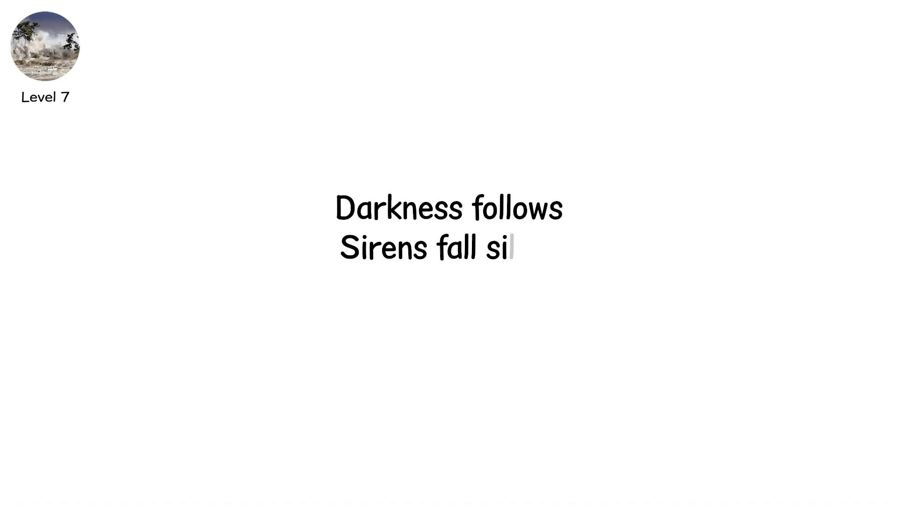
type("lent")
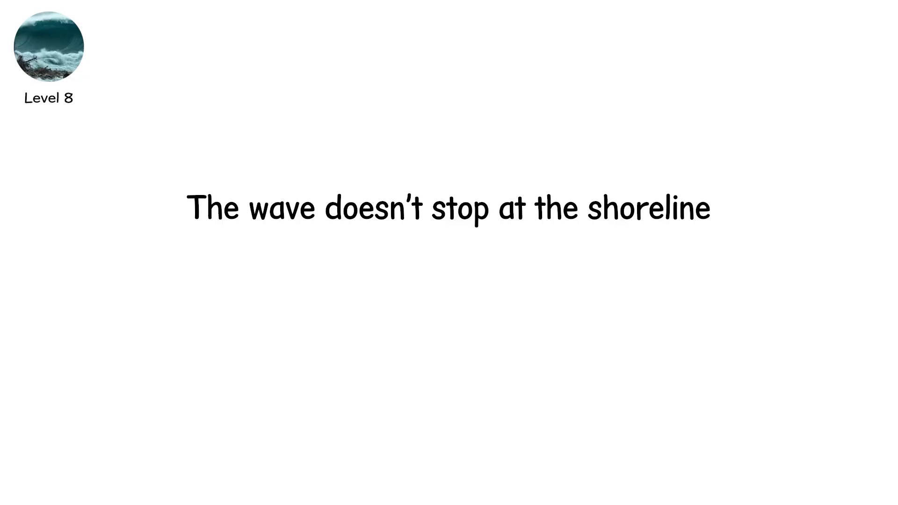
type("It pushes inland")
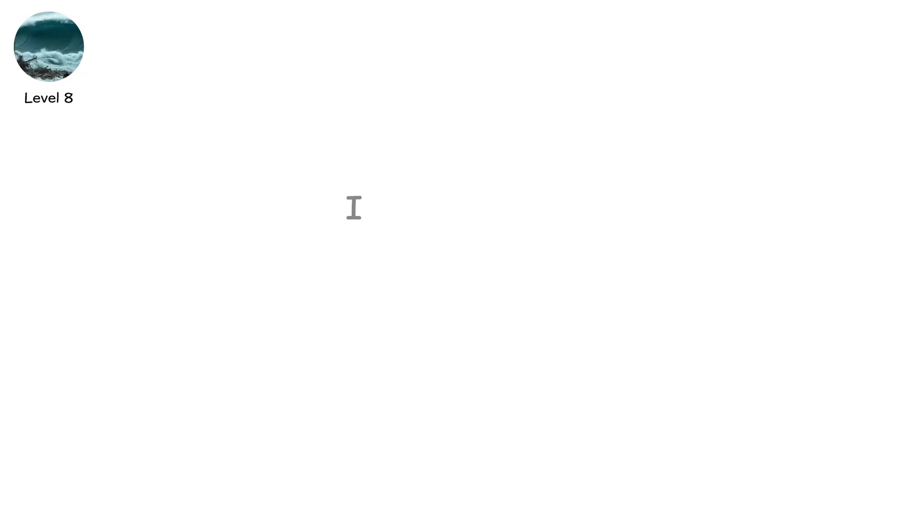
type("It carries sand")
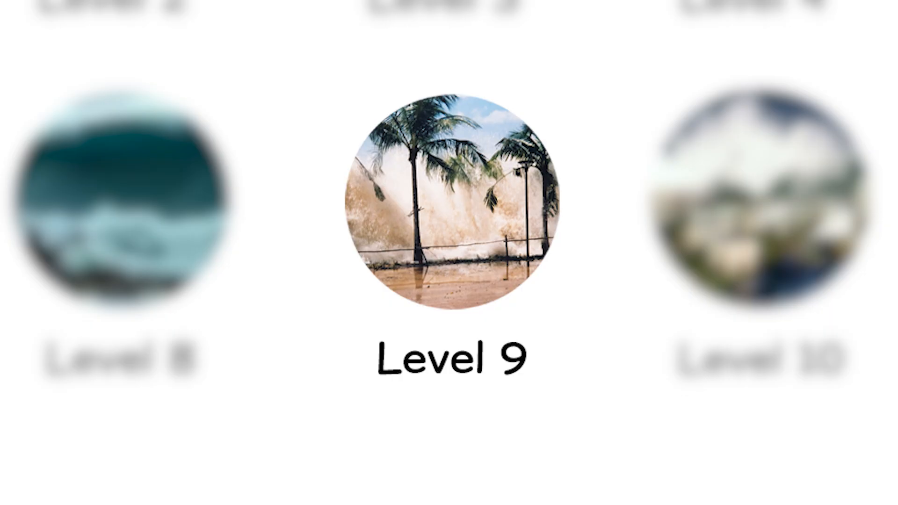
left_click(449, 197)
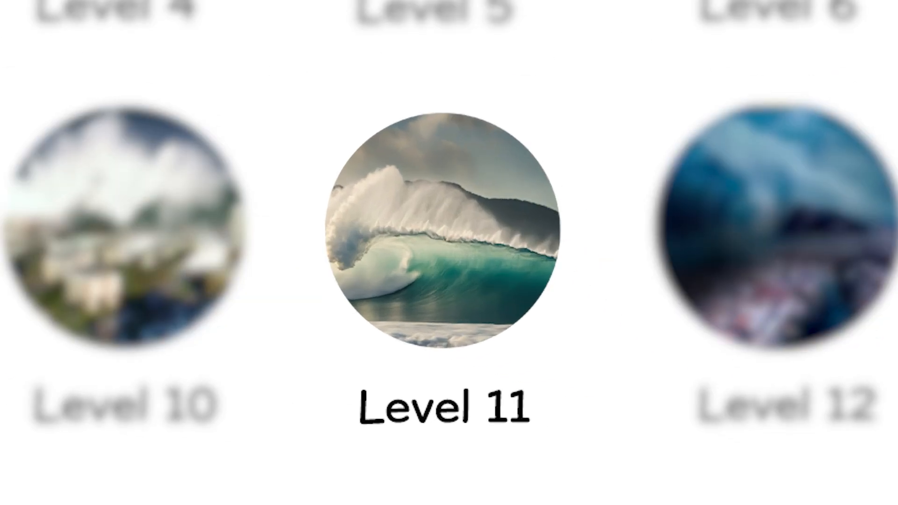
left_click(441, 235)
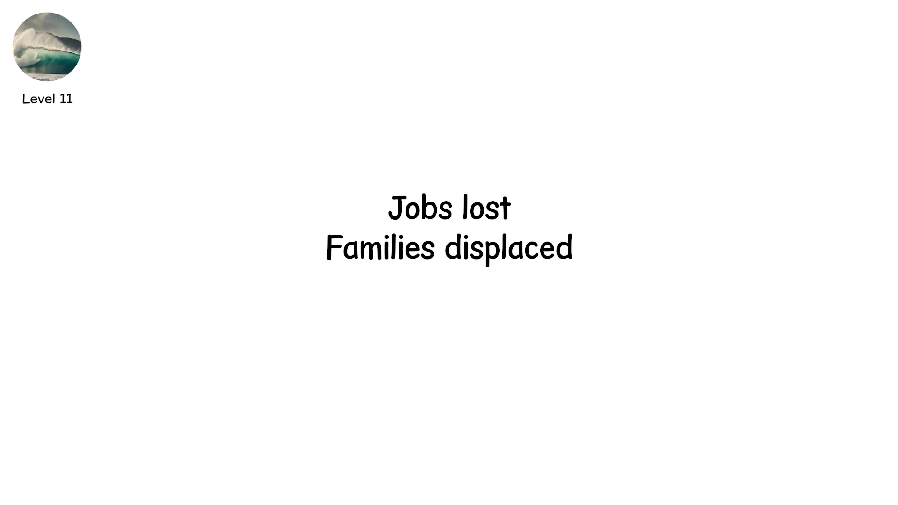
type("Nations struggle to recover")
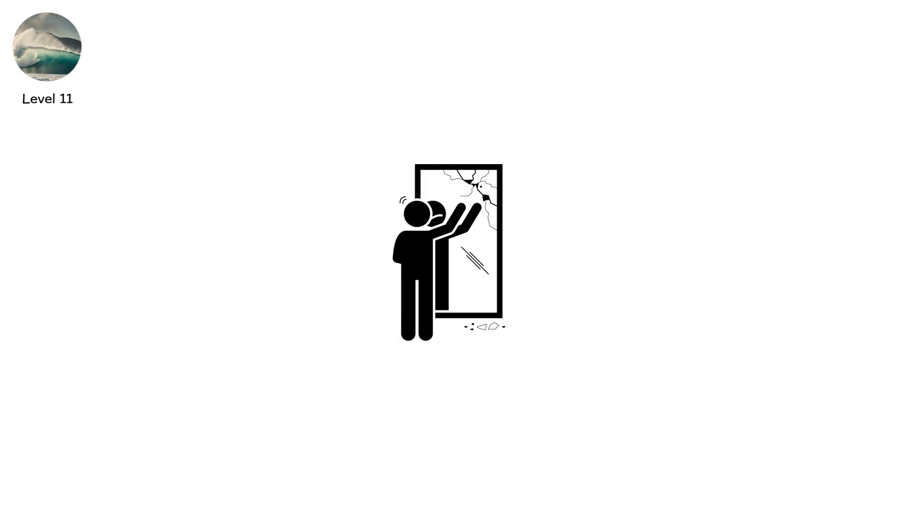
type("Wild")
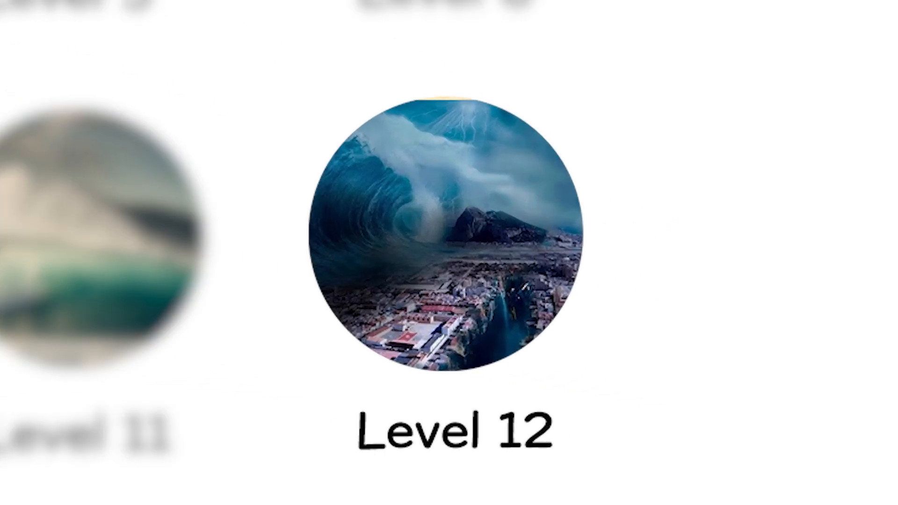
left_click(447, 230)
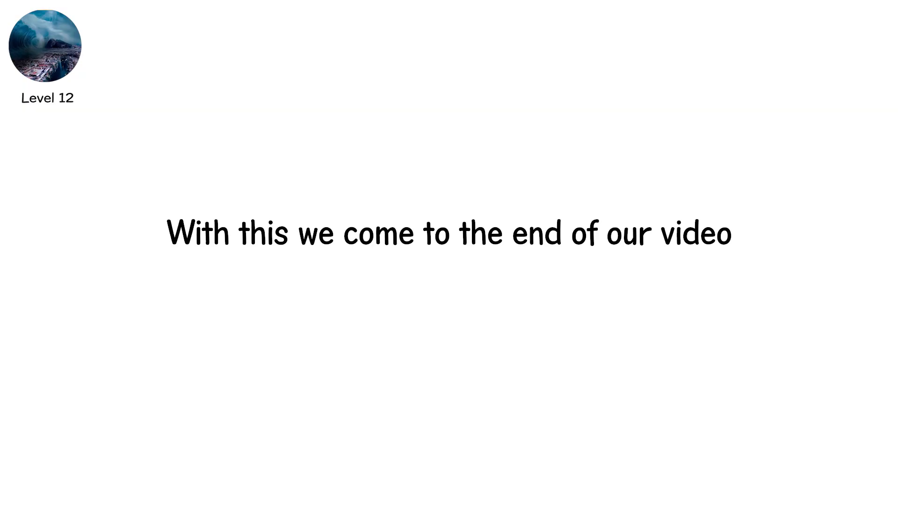
type("See you in the next of t")
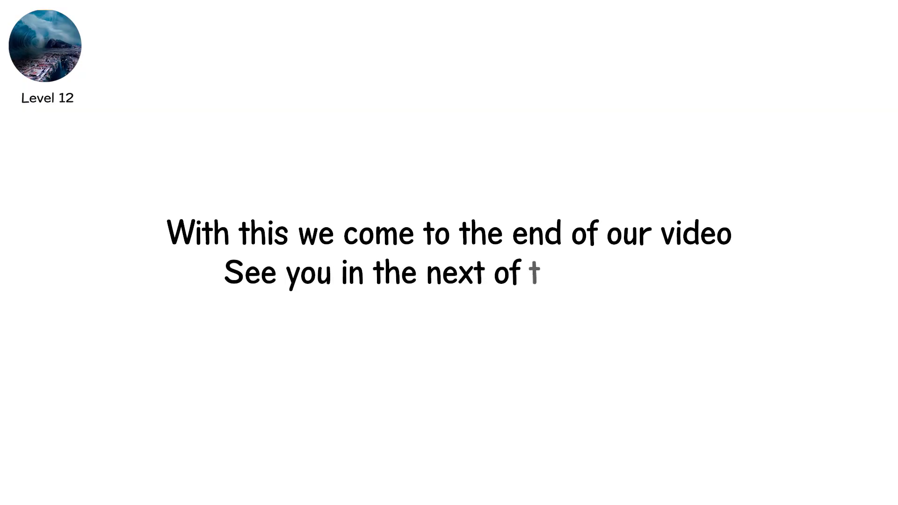